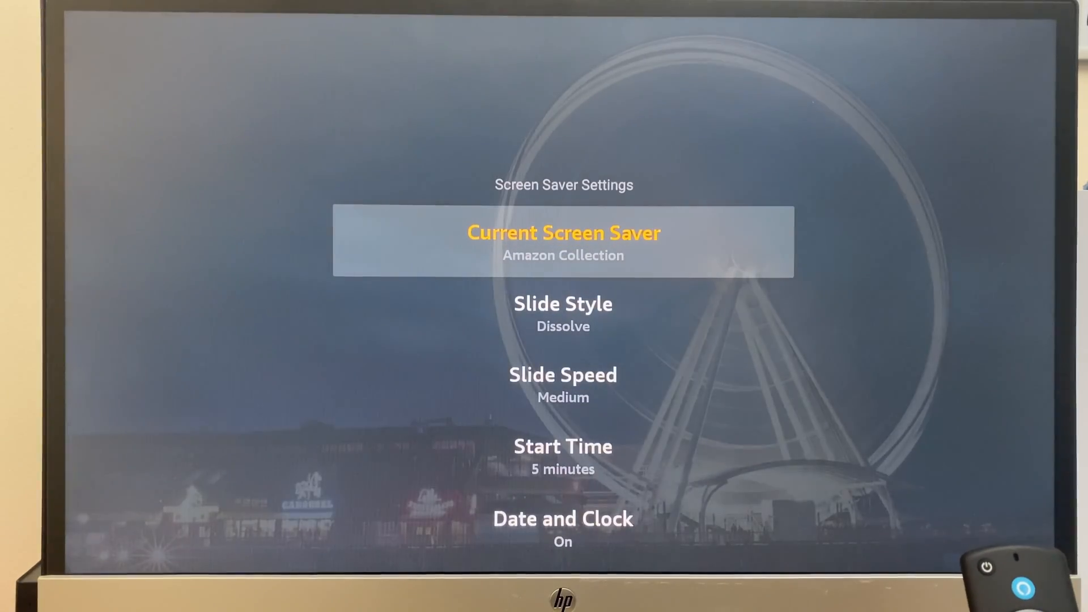
Move focus from Current Screen Saver to the Start Time setting (5 minutes).
key("Down")
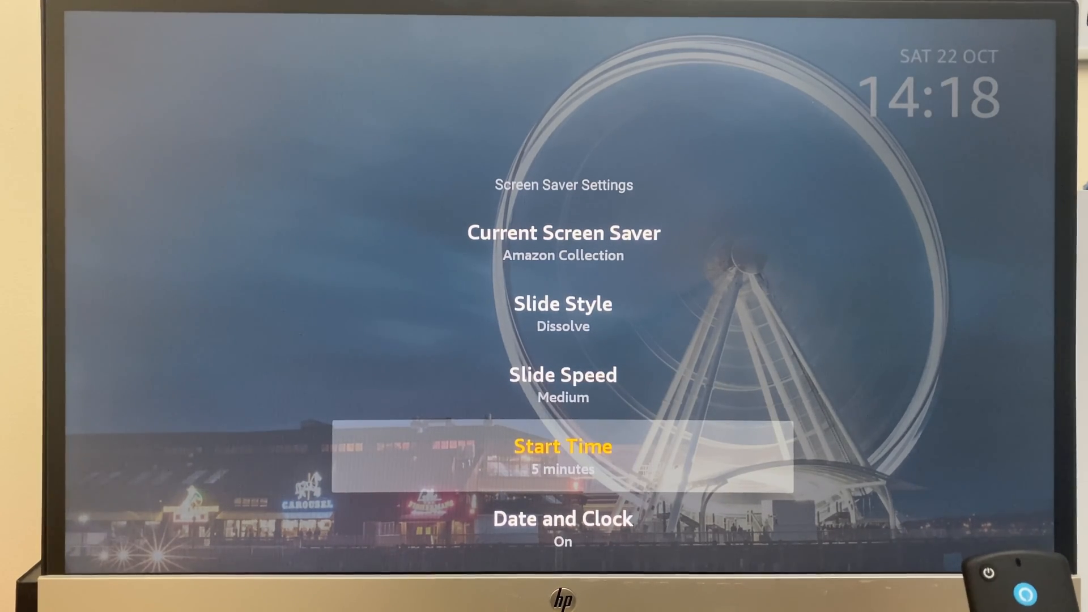
Change the screen saver Start Time from 5 minutes to Never and reopen its choices.
left_click(562, 446)
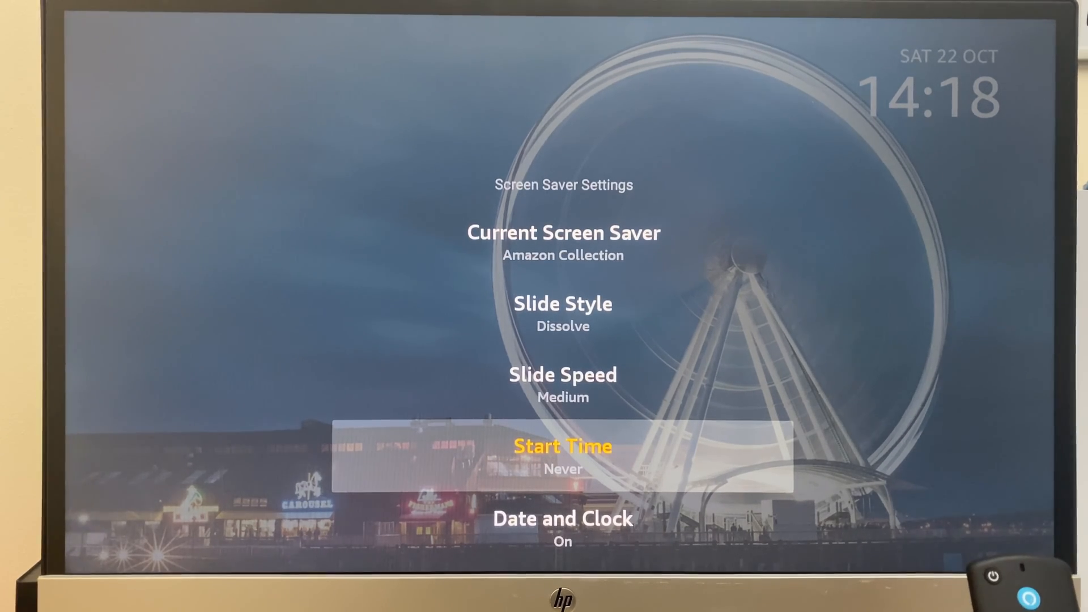
left_click(562, 446)
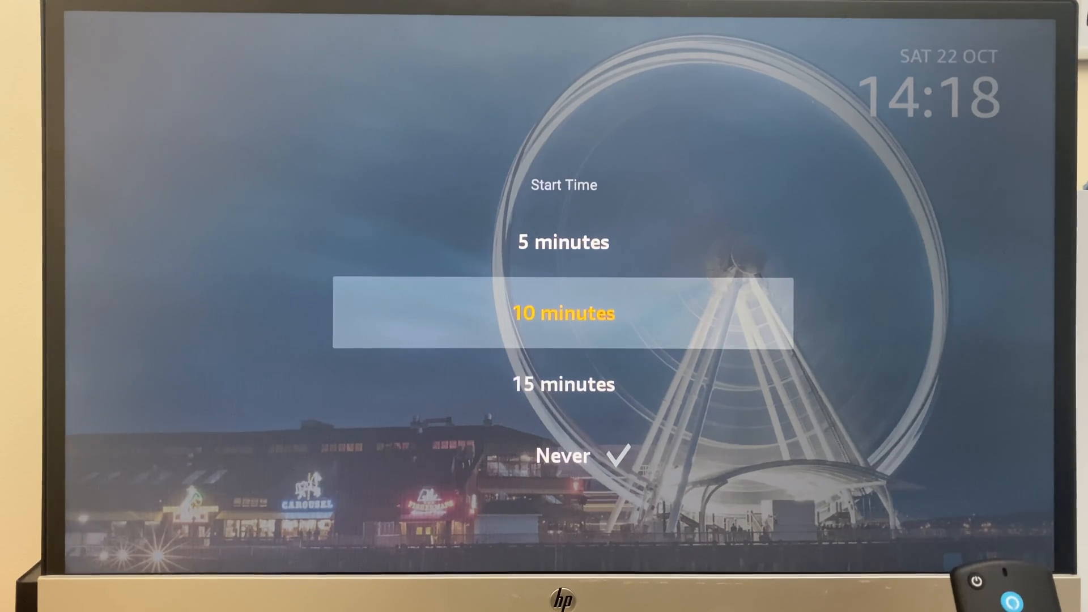
Browse between the 10 and 15 minutes choices, leaving Never checked.
key("Down")
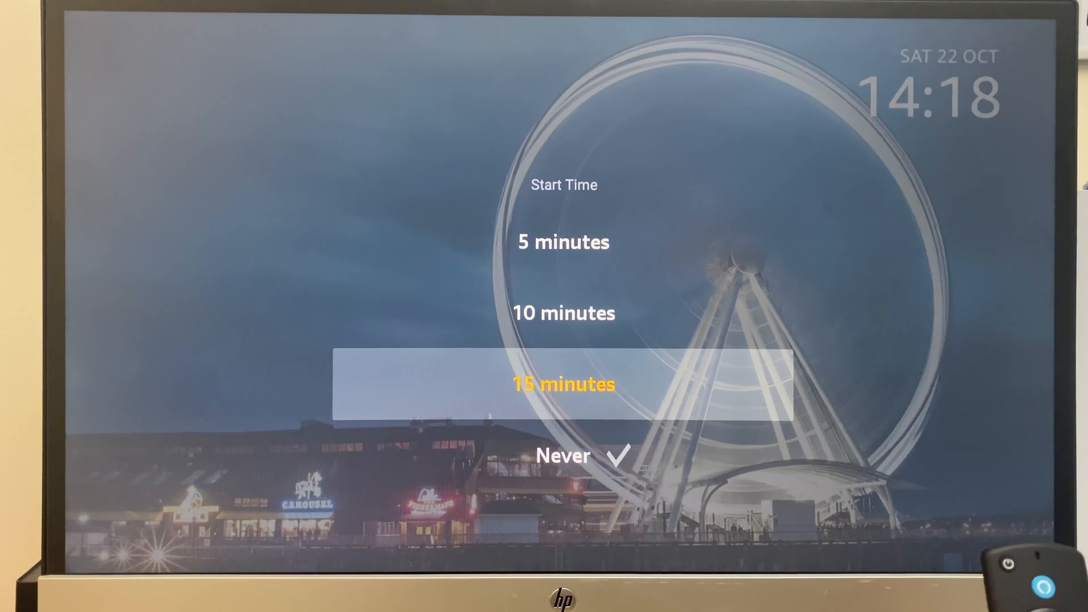
key("Up")
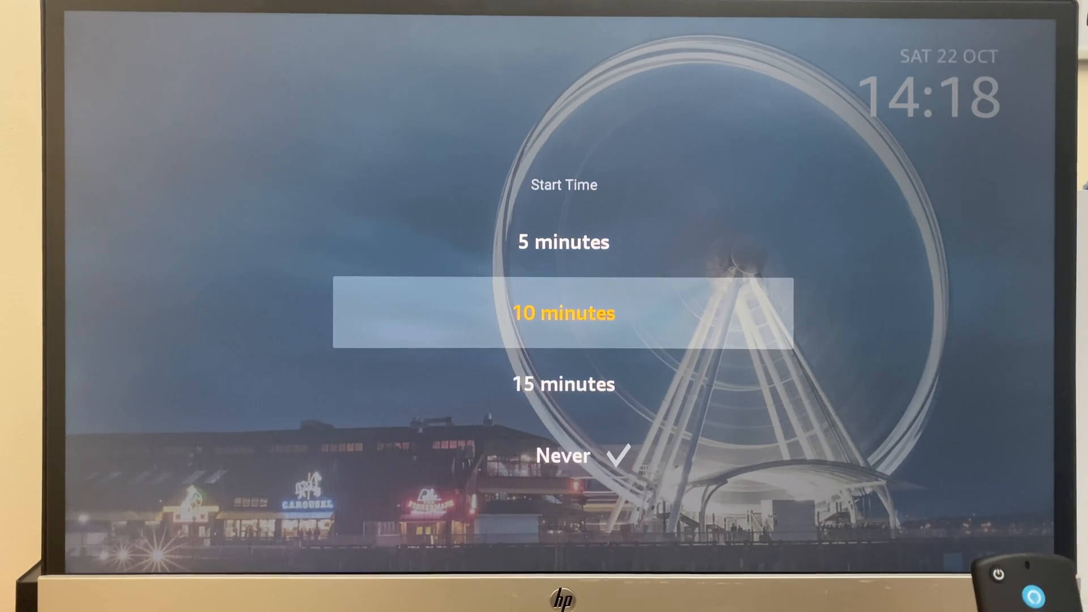